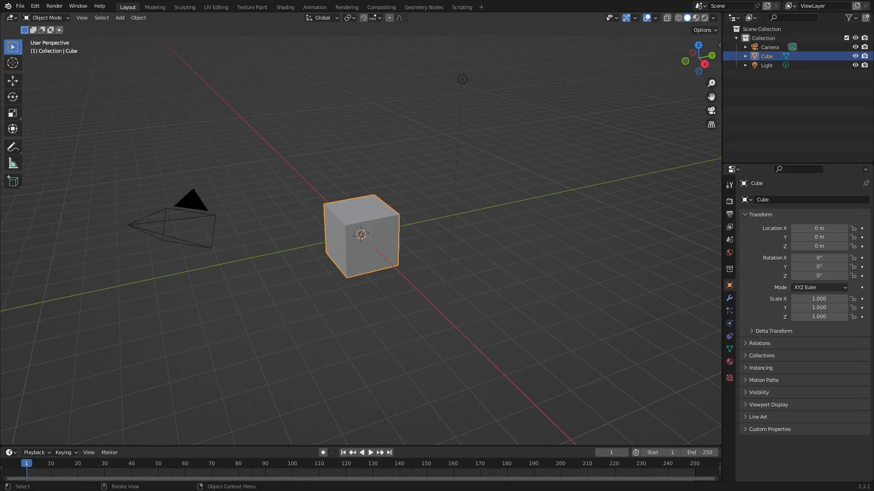
Enter Edit Mode on the default cube to prepare for adding mesh geometry.
key(Tab)
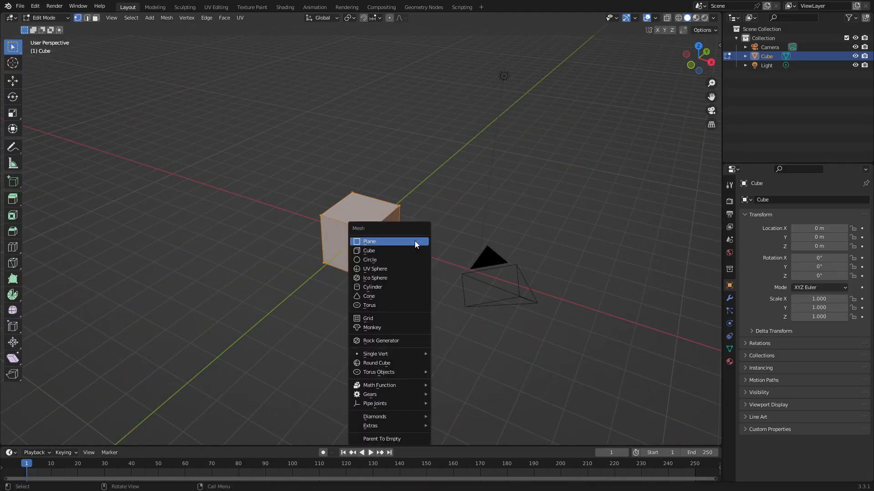
Add a second cube into the same mesh from the Add menu.
click(369, 251)
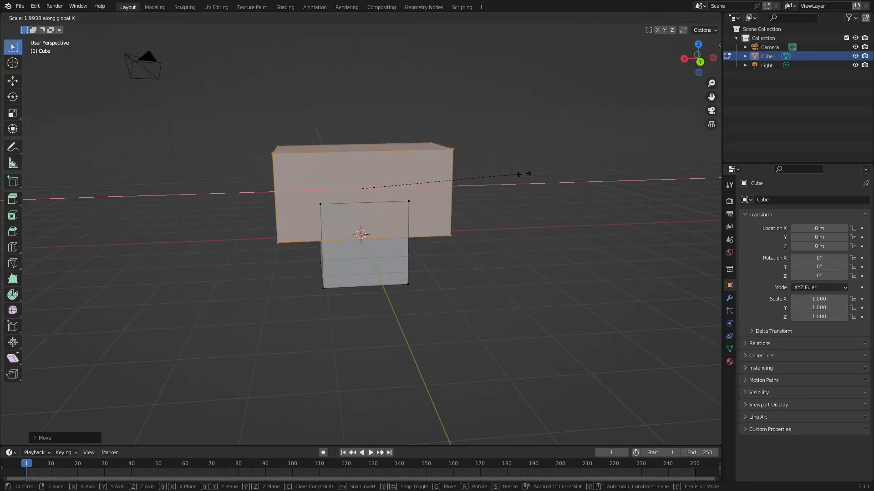
Confirm the top block's widened X scale so it overhangs the lower cube.
click(517, 204)
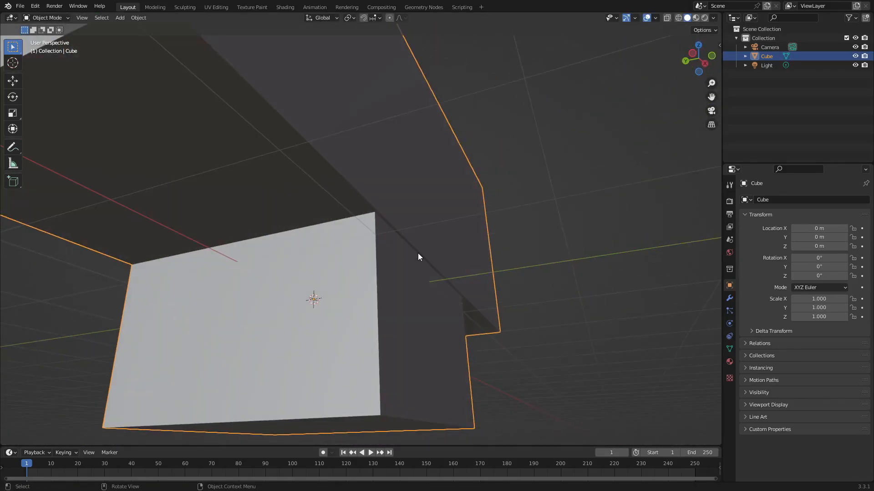
In Edit Mode, move the selected top block upward along Z, leaving a gap above the cube.
key(Tab)
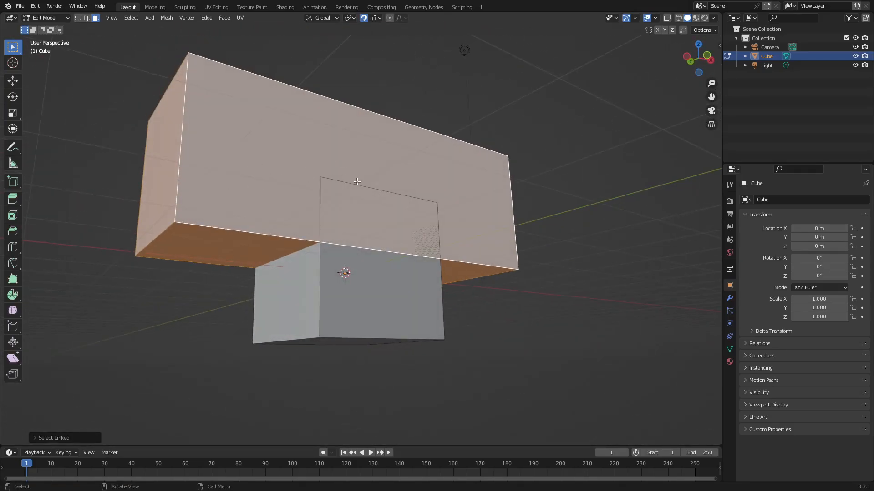
key(g)
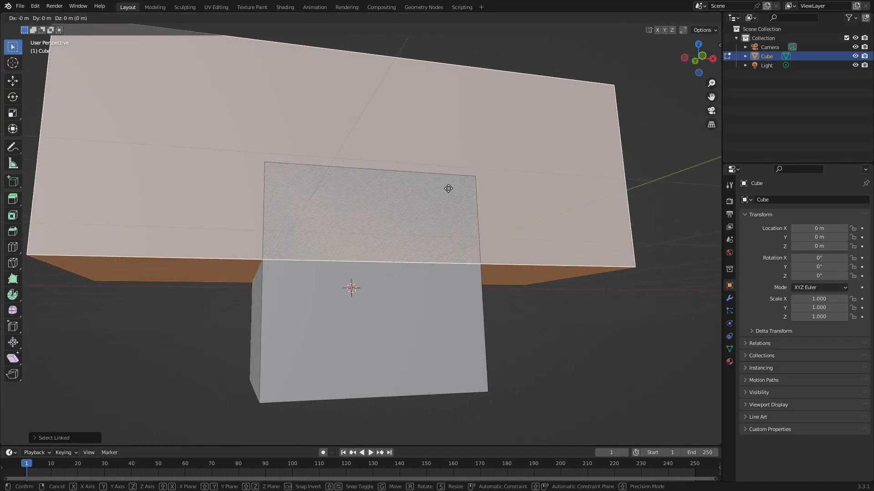
key(z)
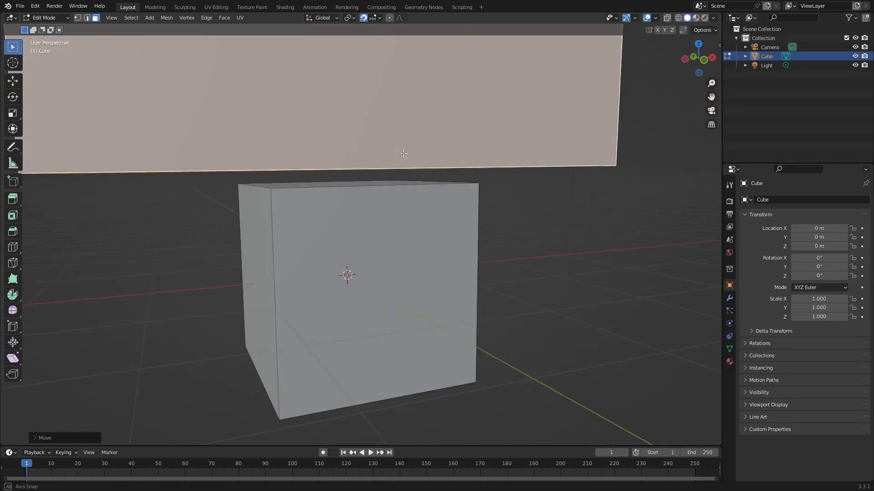
Set Snap To to Face Project in the header snapping options.
click(380, 17)
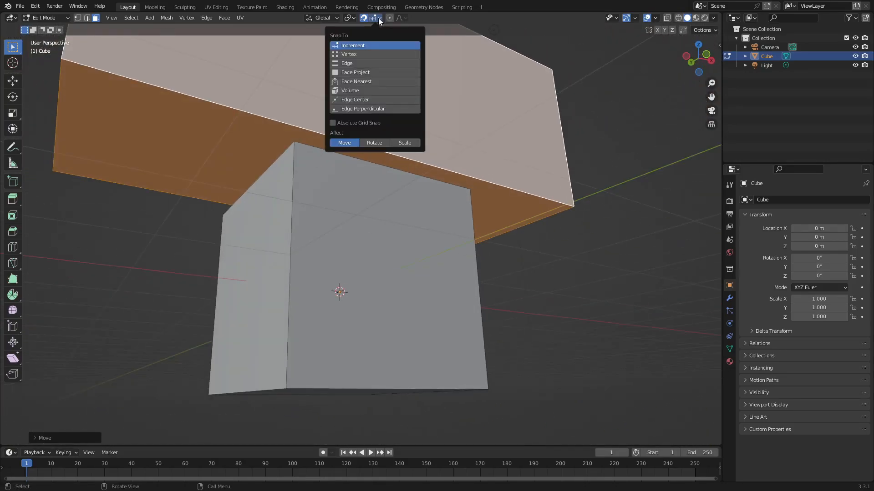
mouse_move(376, 73)
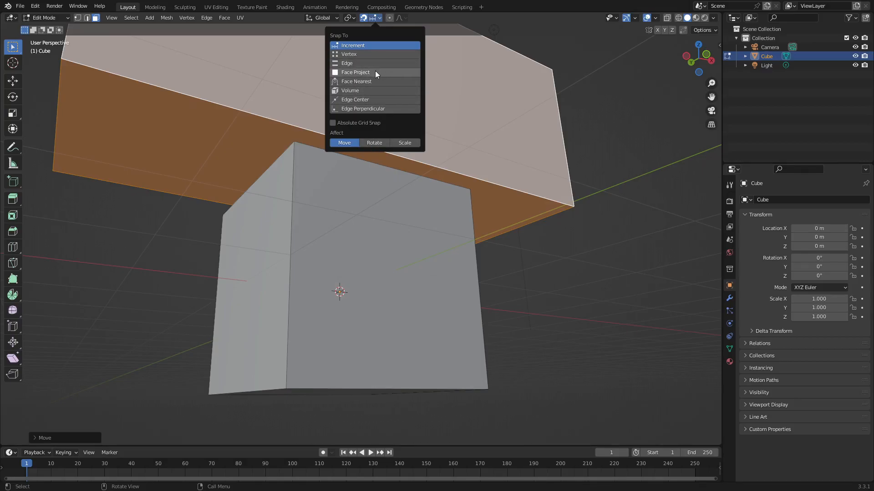
click(355, 72)
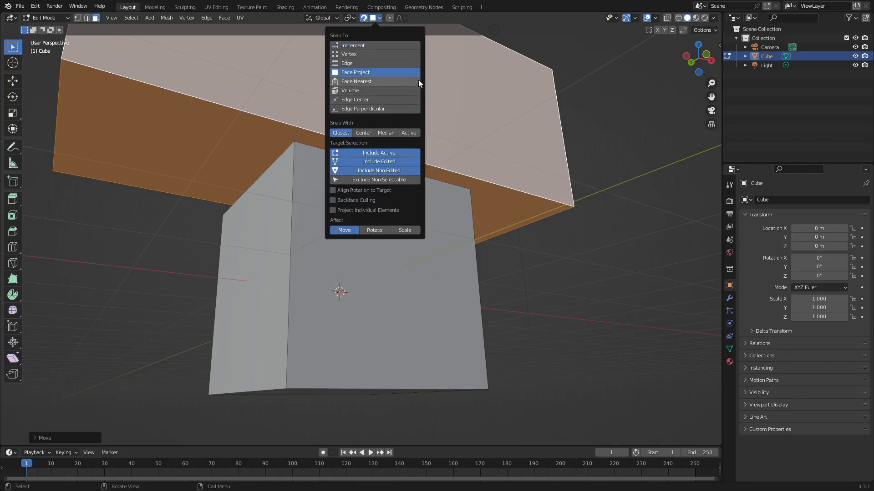
mouse_move(390, 65)
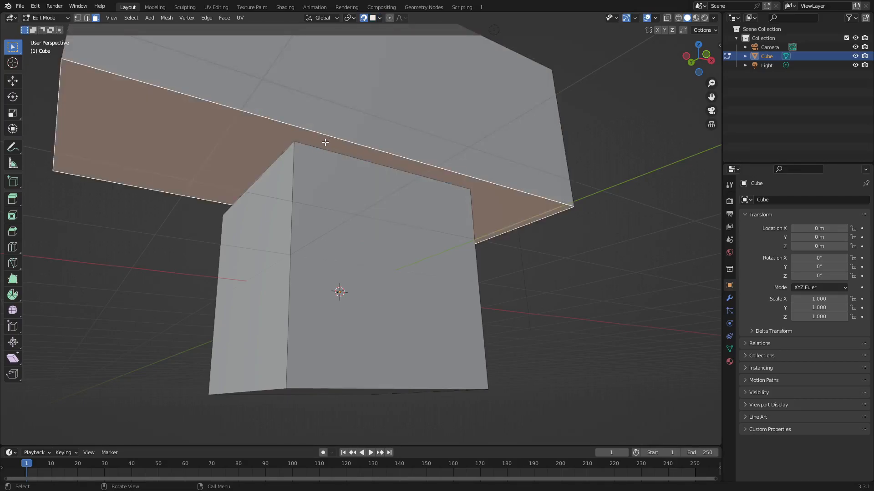
Move the top block down along Z with snapping so its underside rests on the cube's top face.
key(g)
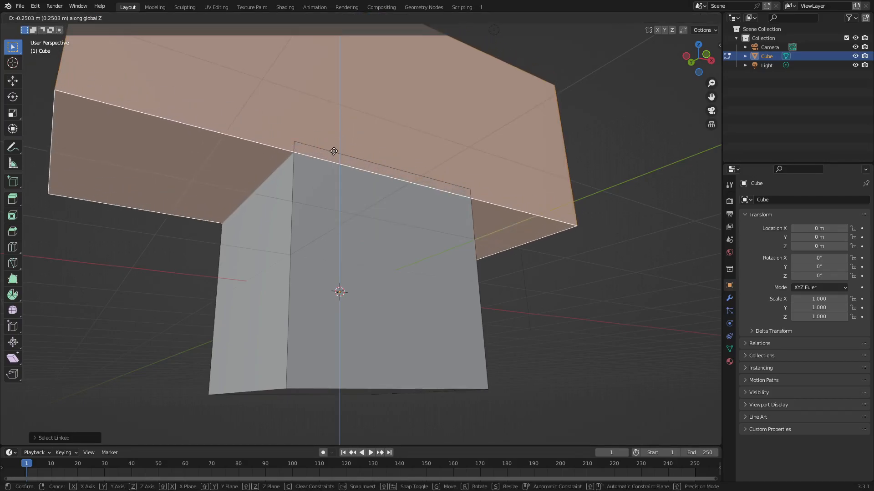
mouse_move(294, 143)
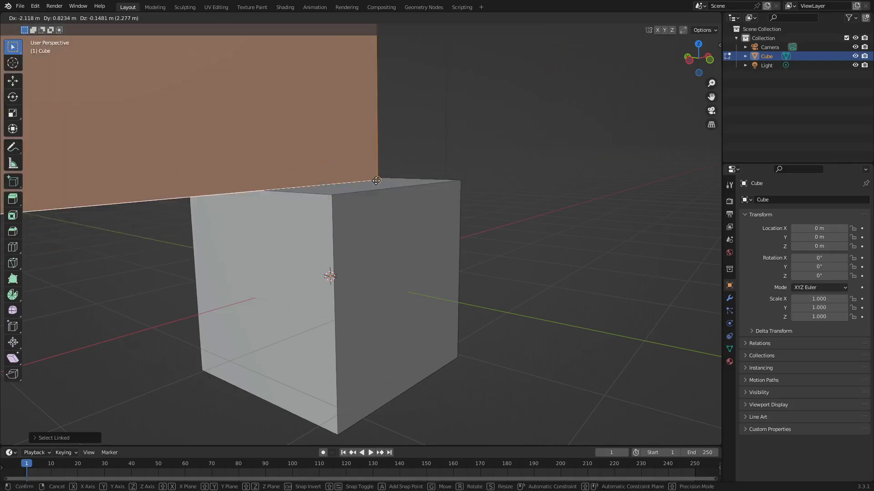
key(z)
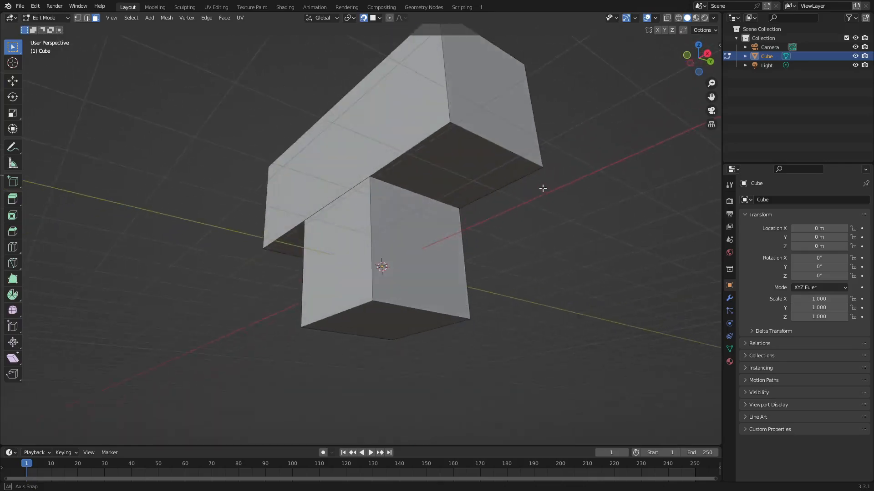
In Object Mode, raise the whole T-shaped object along Z to about 3.66 m.
key(Tab)
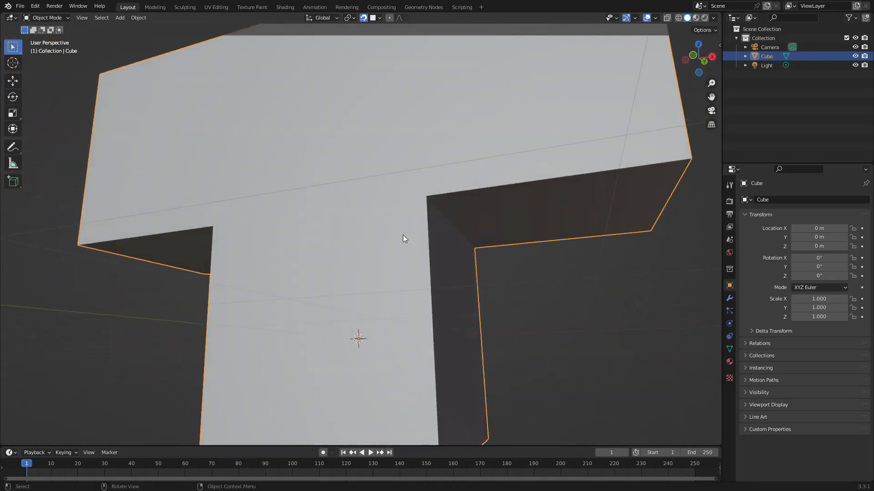
key(Tab)
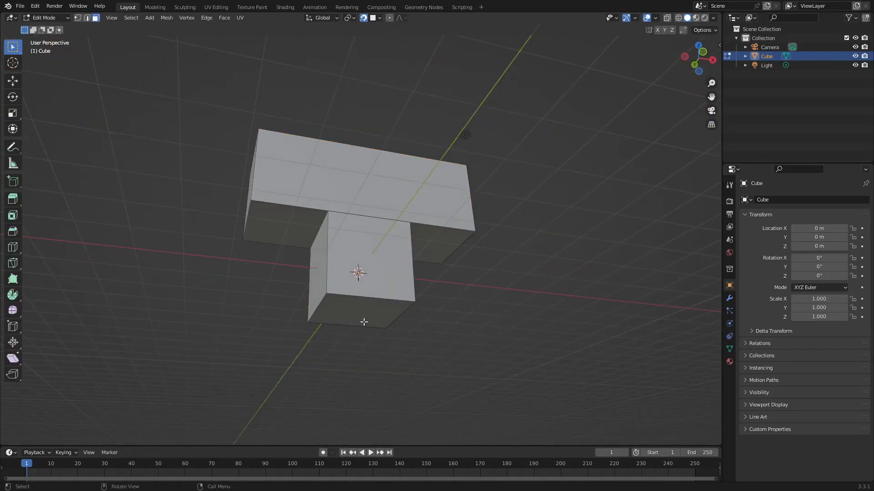
key(Tab)
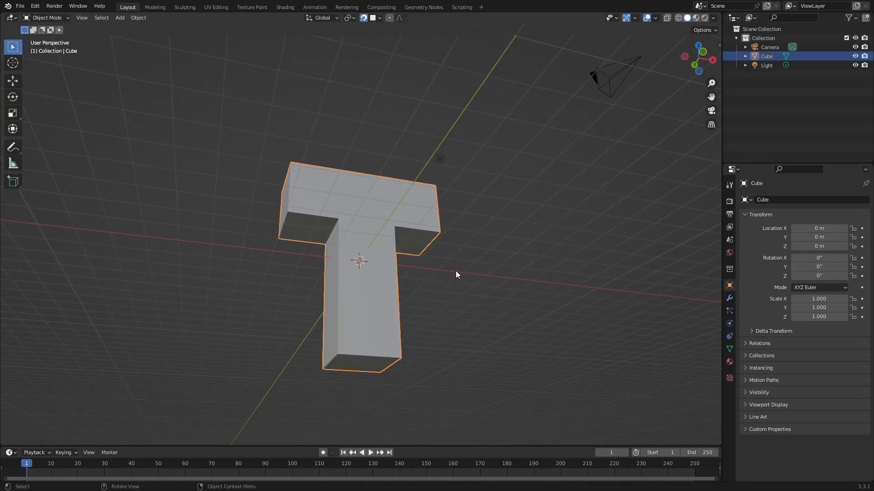
key(g)
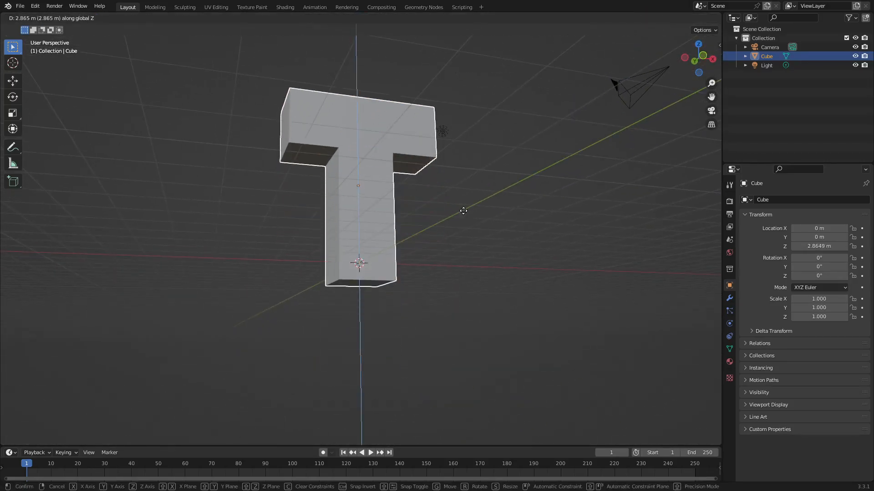
click(410, 235)
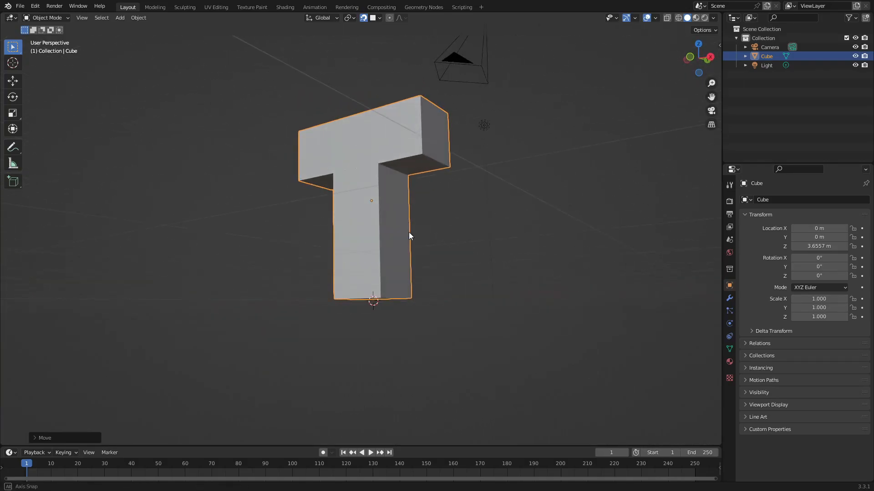